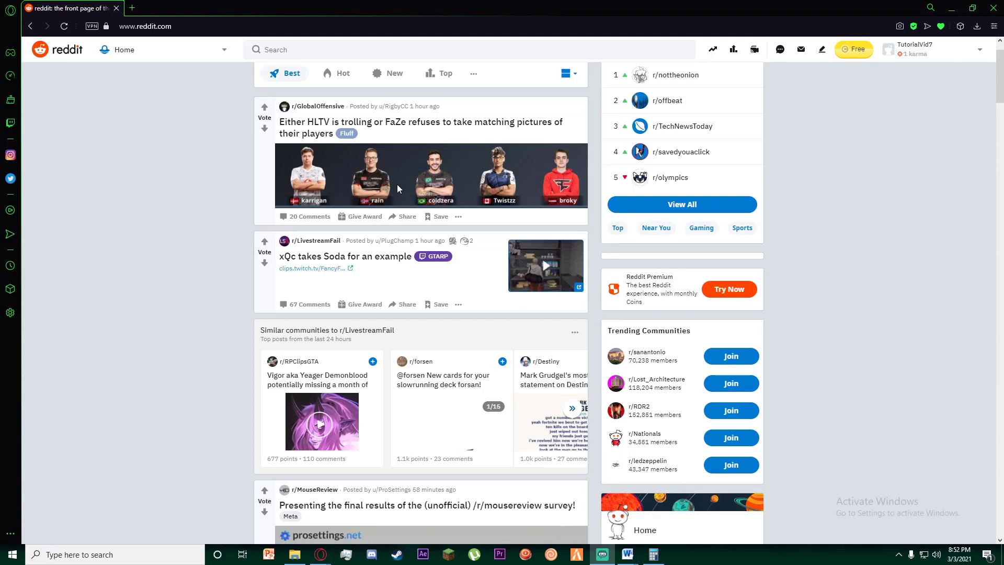
mouse_move(822, 188)
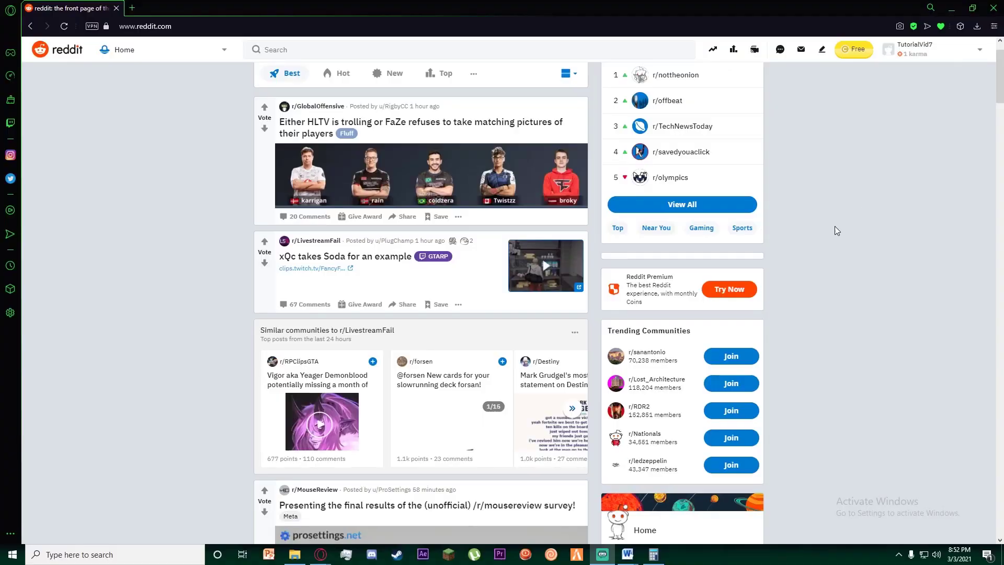
mouse_move(864, 192)
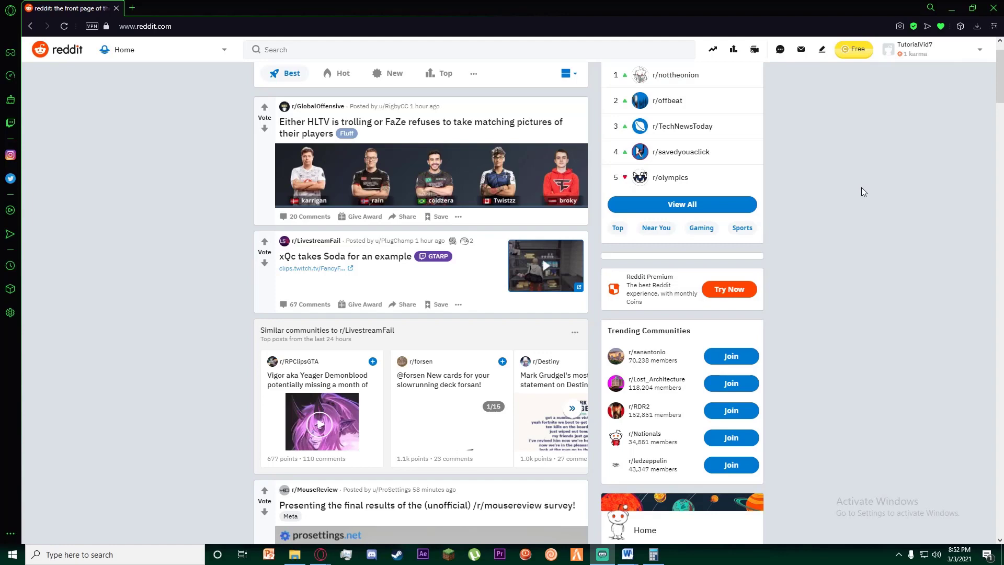
mouse_move(869, 198)
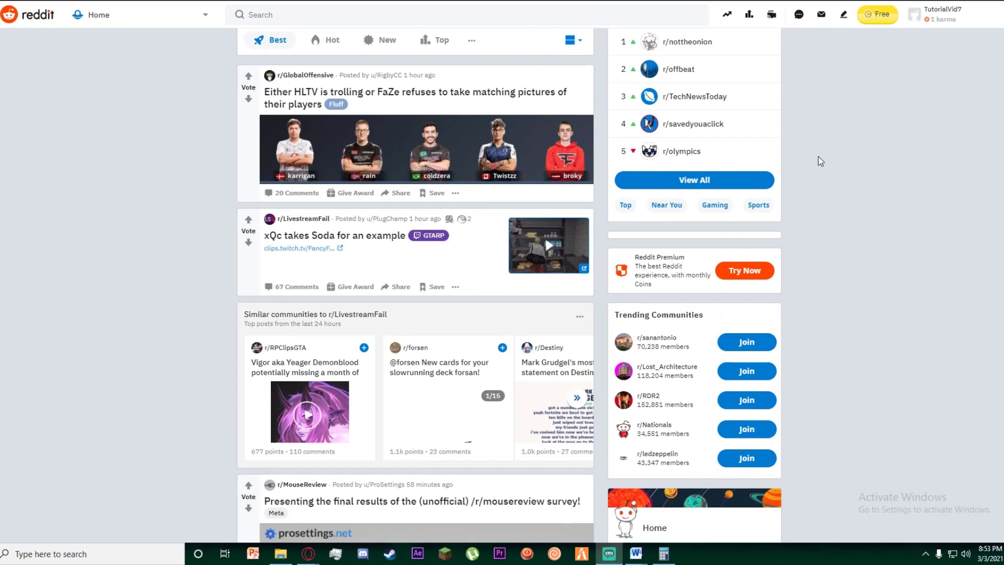
mouse_move(835, 153)
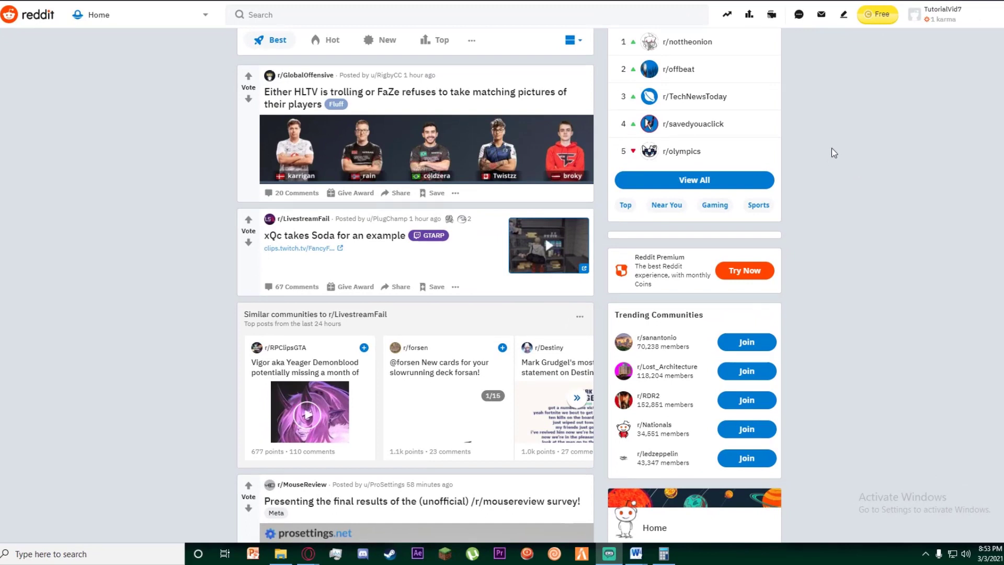
mouse_move(901, 75)
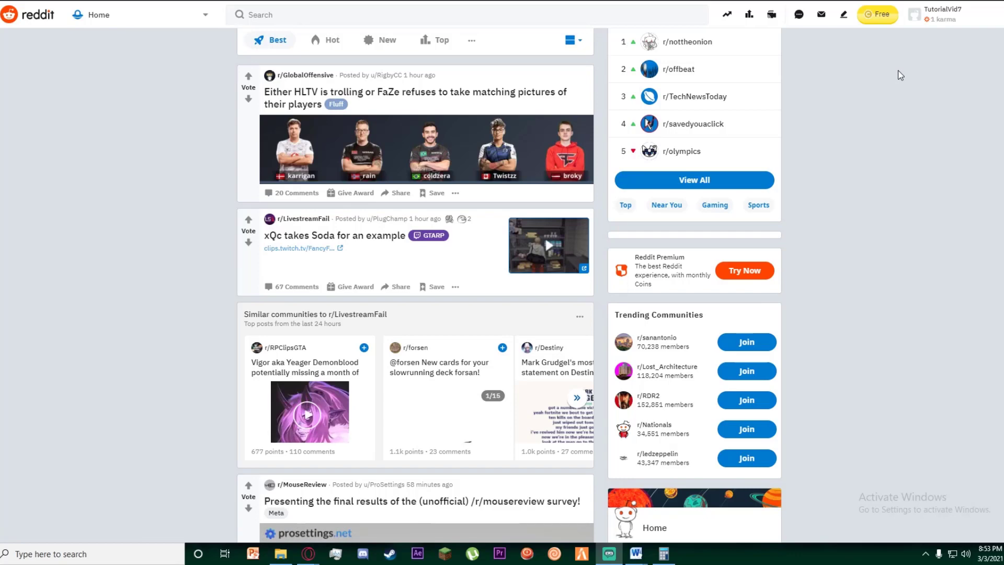
mouse_move(902, 101)
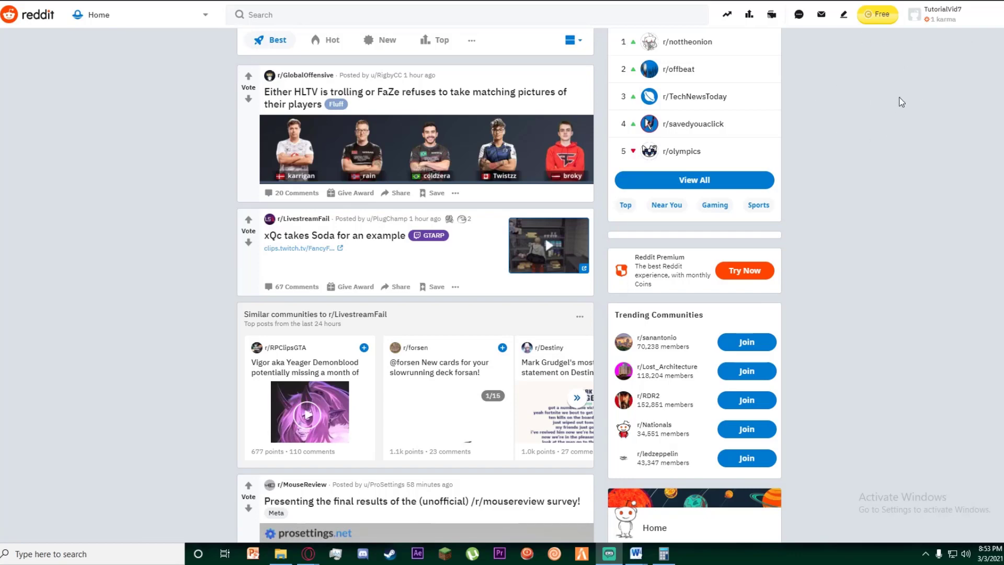
mouse_move(912, 126)
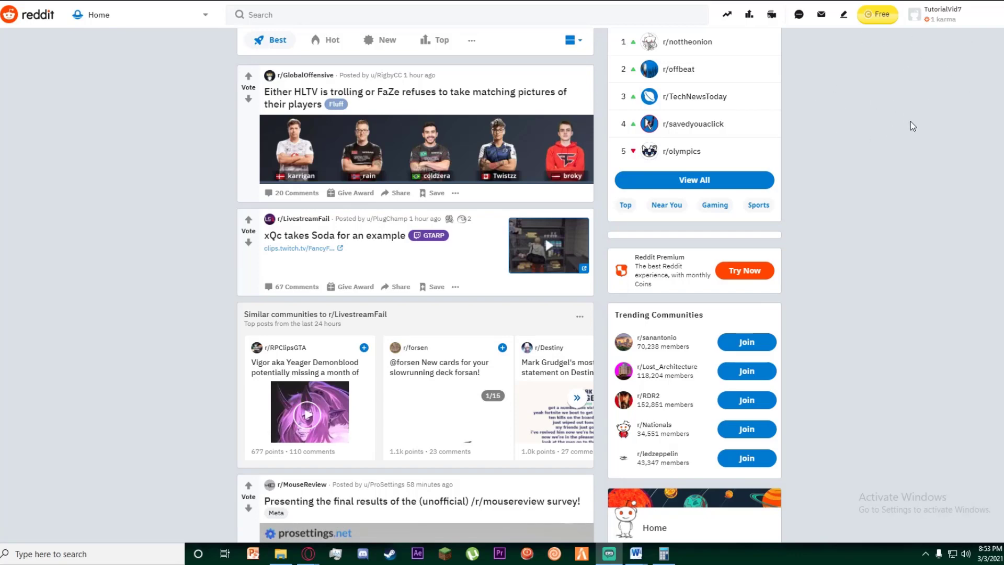
mouse_move(899, 130)
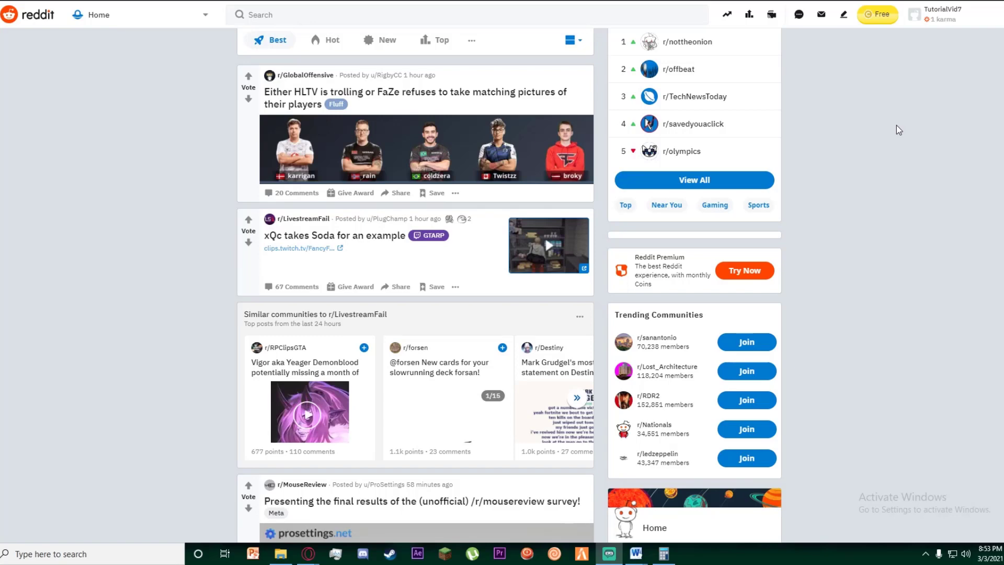
mouse_move(890, 128)
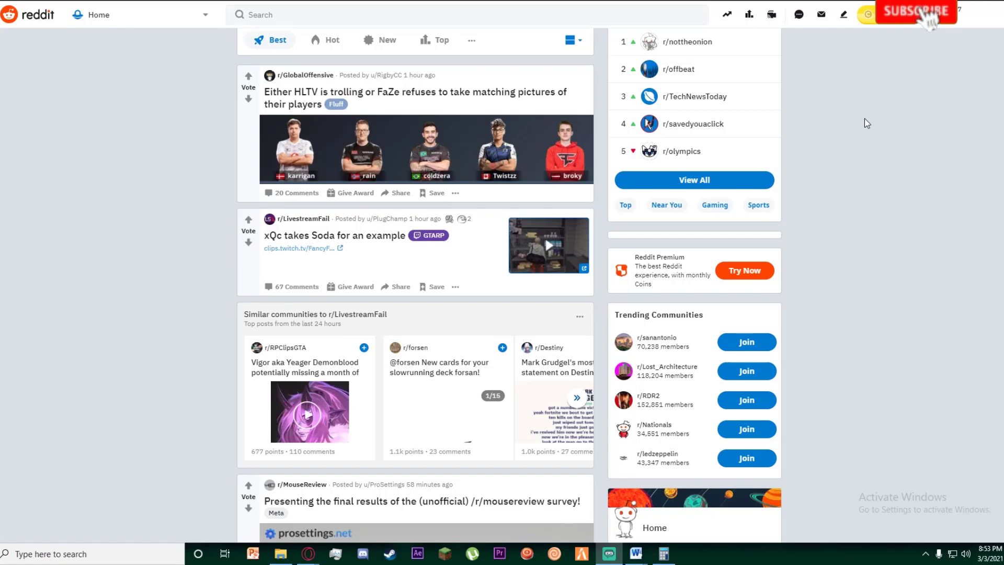
Step: Navigate from the home feed to User Settings via the username menu
click(915, 12)
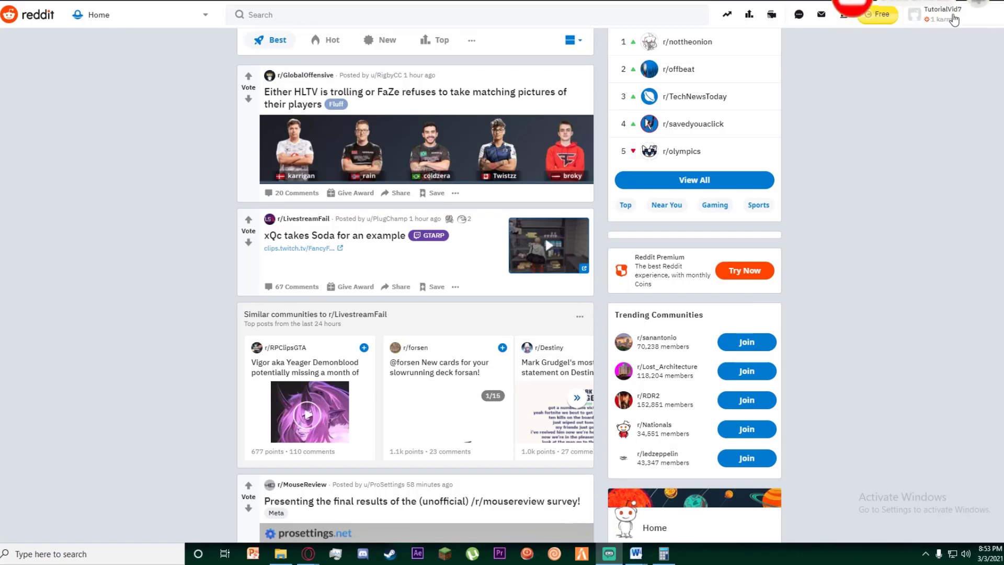
click(942, 13)
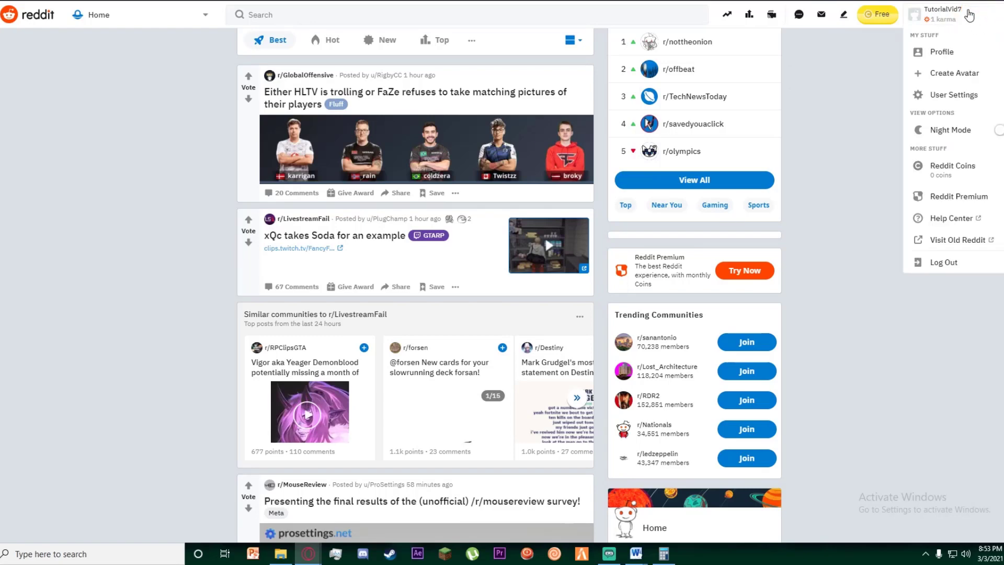
mouse_move(953, 95)
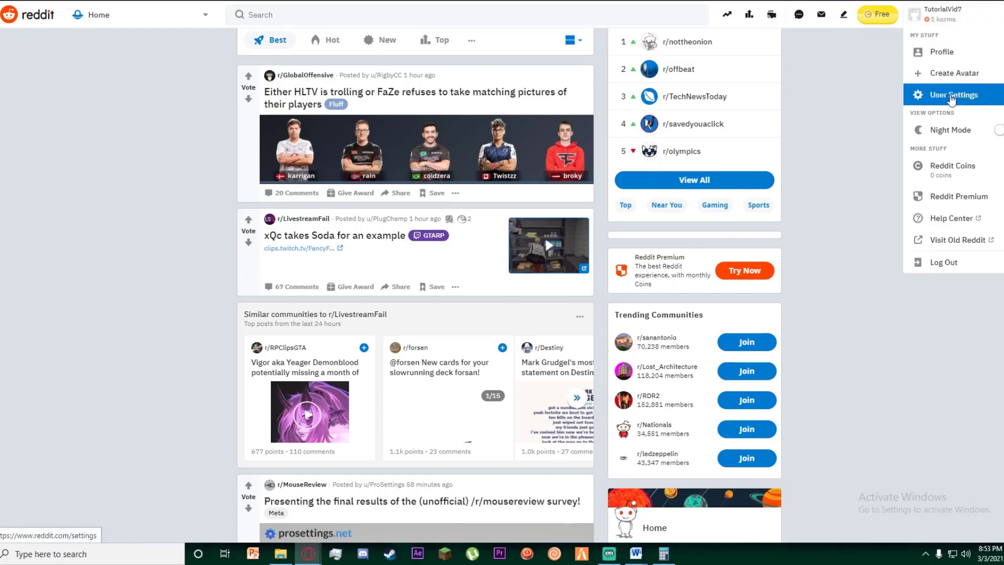
click(954, 95)
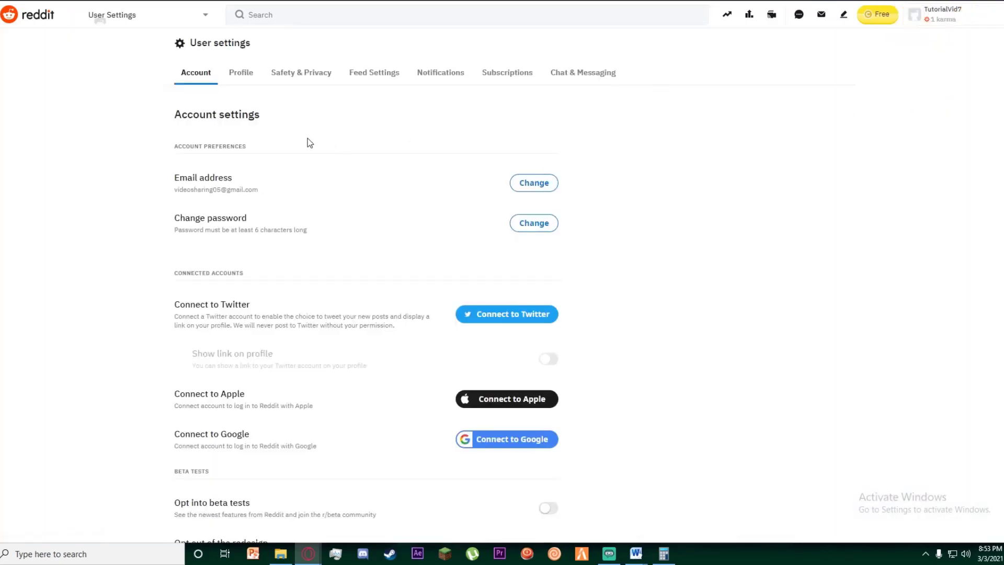
mouse_move(241, 73)
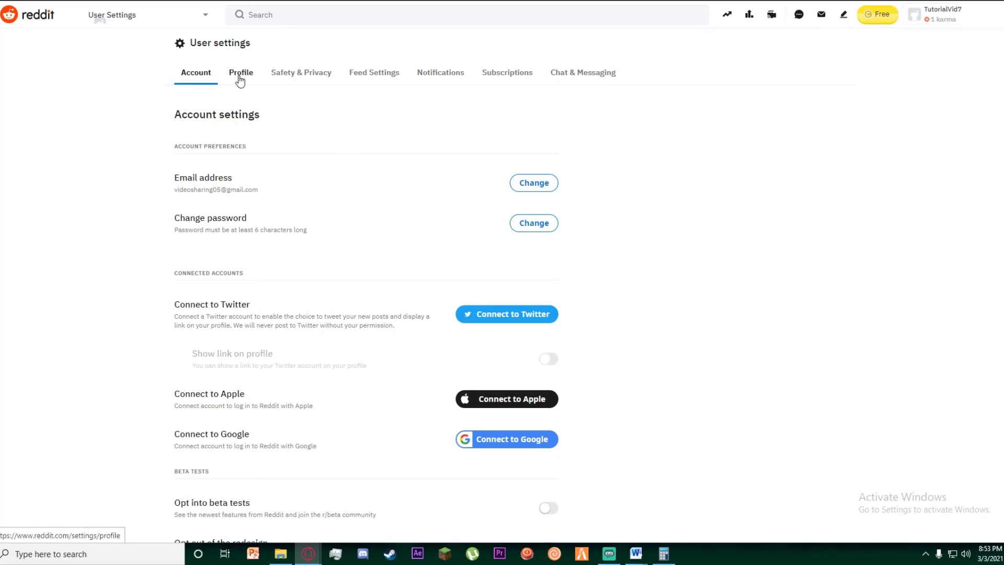
Step: Switch to the Profile tab, glance at Feed Settings, and begin the display name with 'K'
click(245, 72)
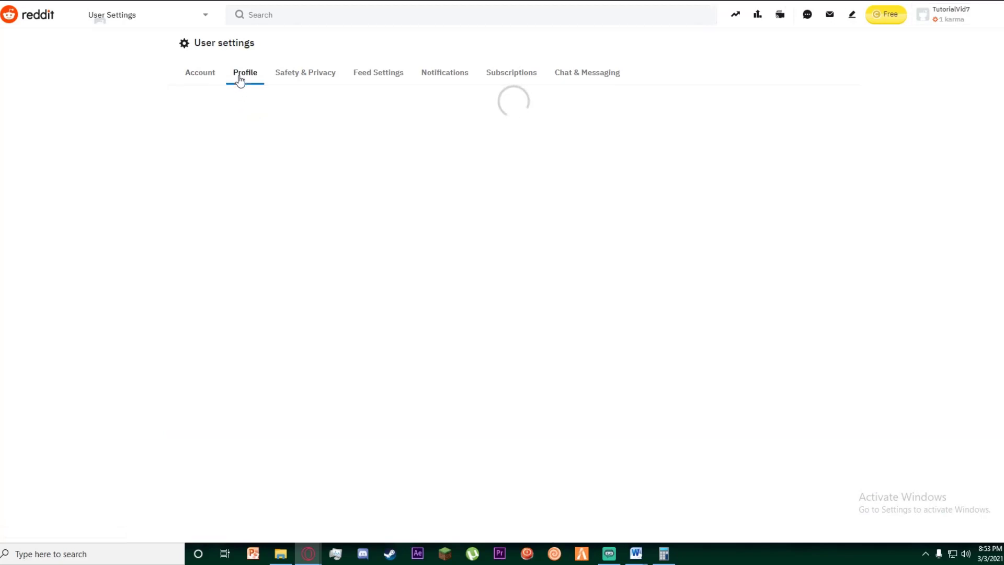
click(244, 72)
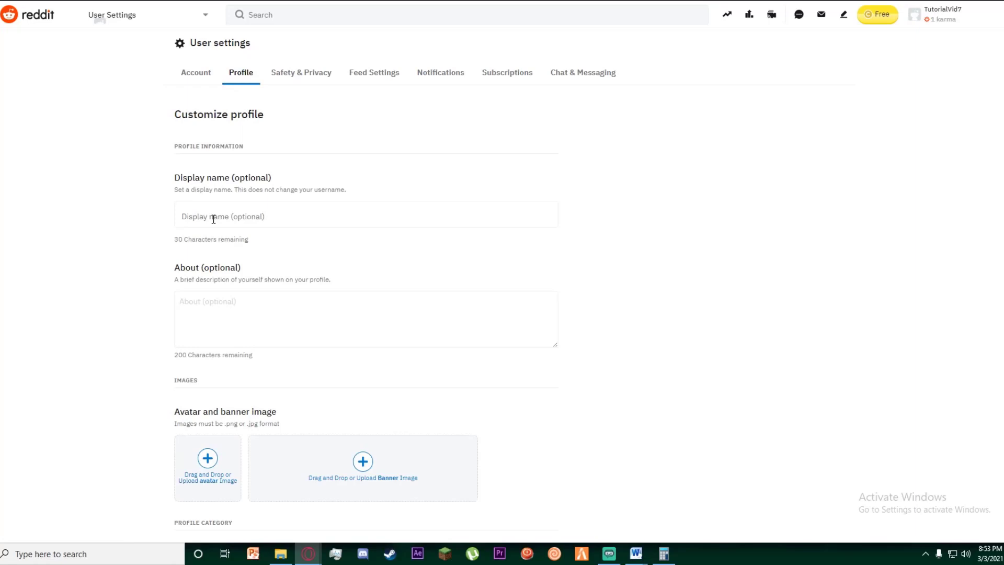
click(365, 213)
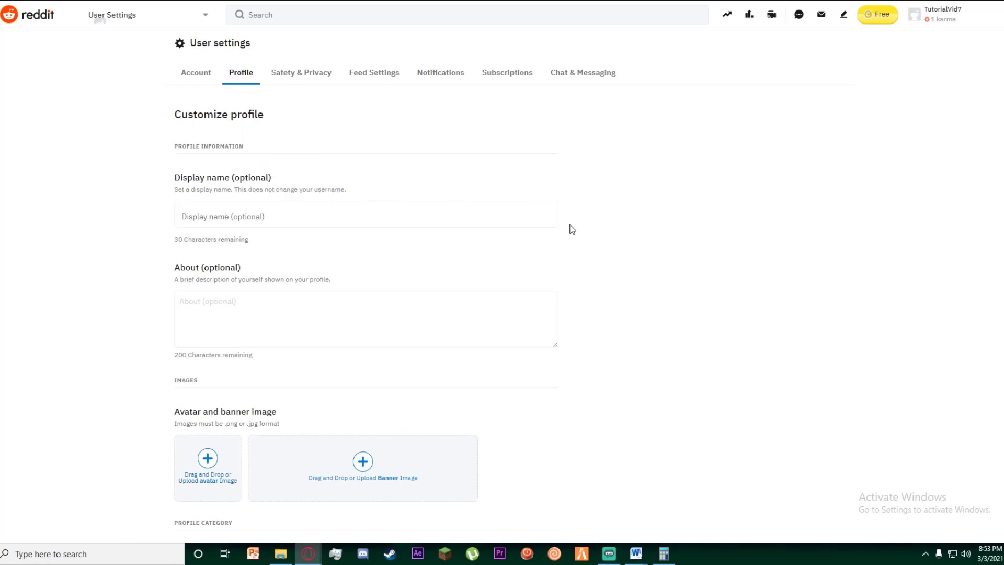
scroll(down, 3)
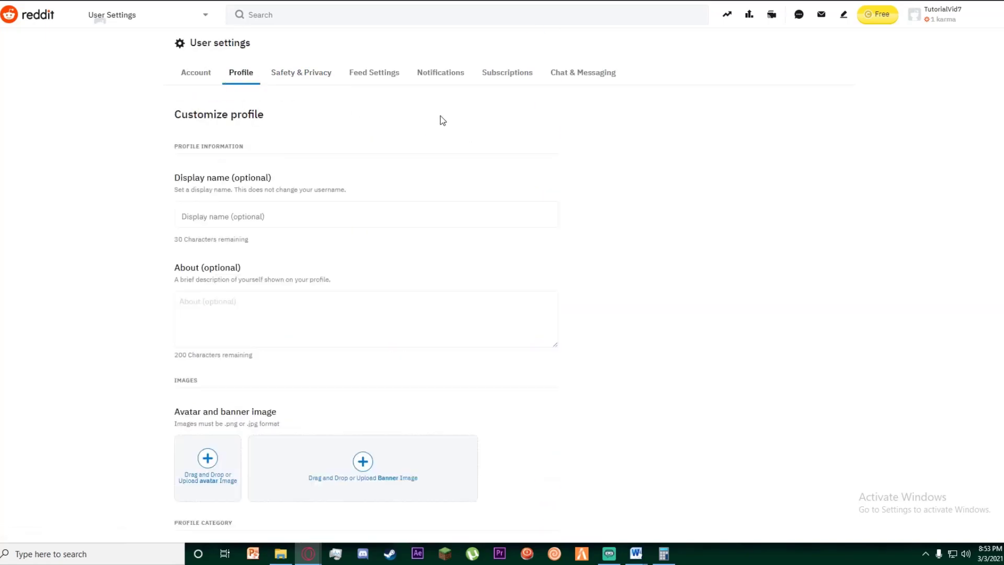
click(374, 72)
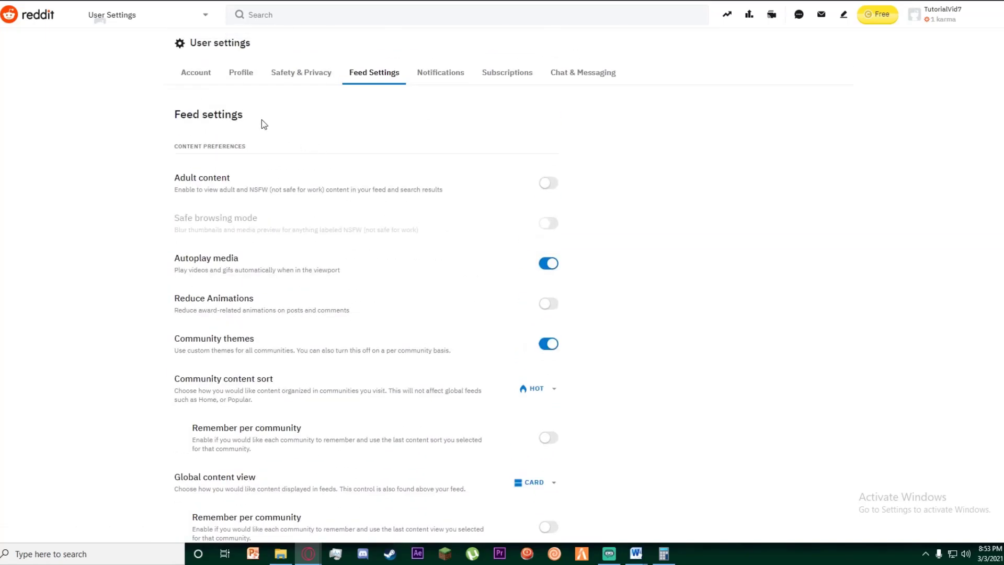
click(240, 72)
text(K)
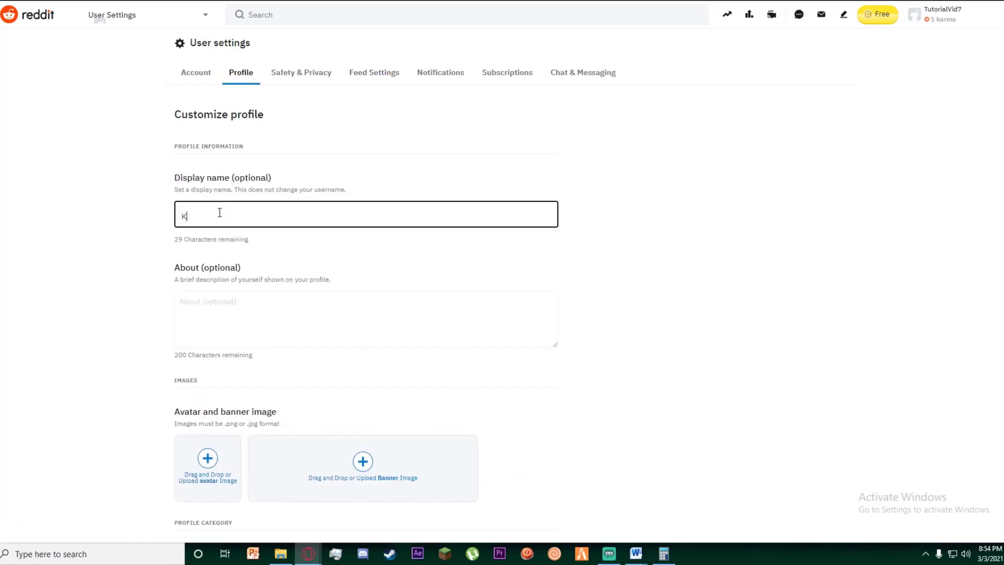
Step: Complete the display name as 'Klutzy' and return to the Account tab
text(lutzy)
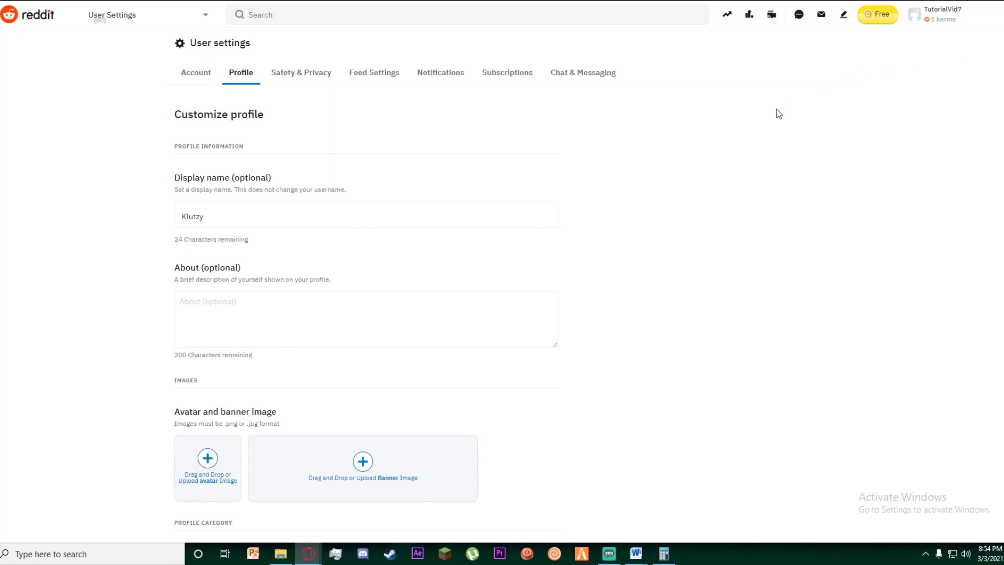
click(196, 72)
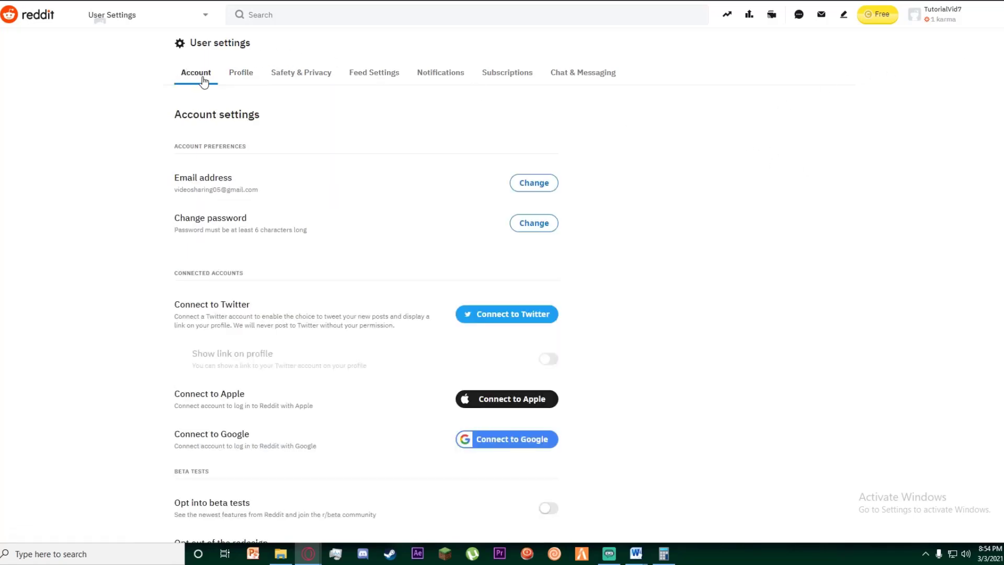
mouse_move(634, 186)
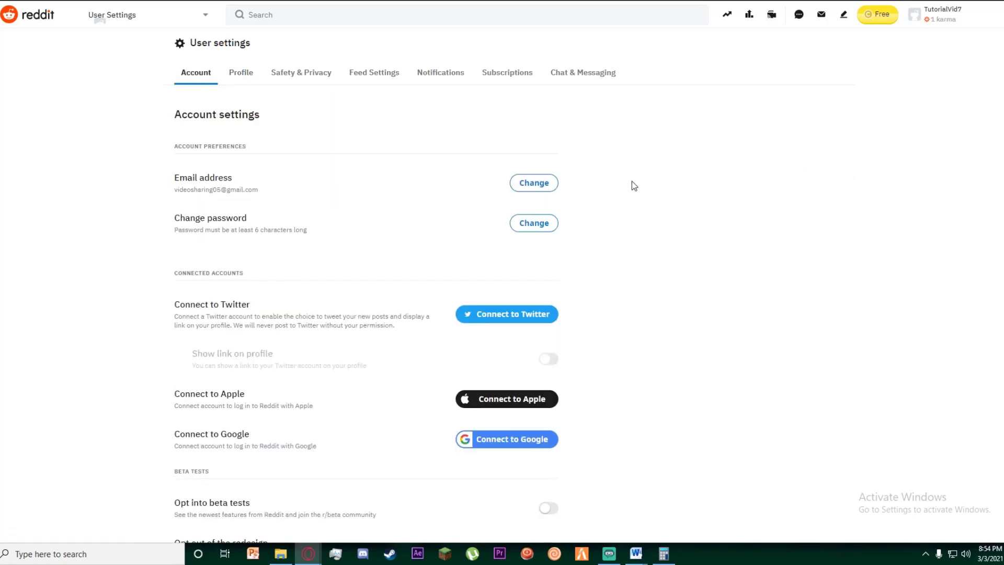
mouse_move(767, 158)
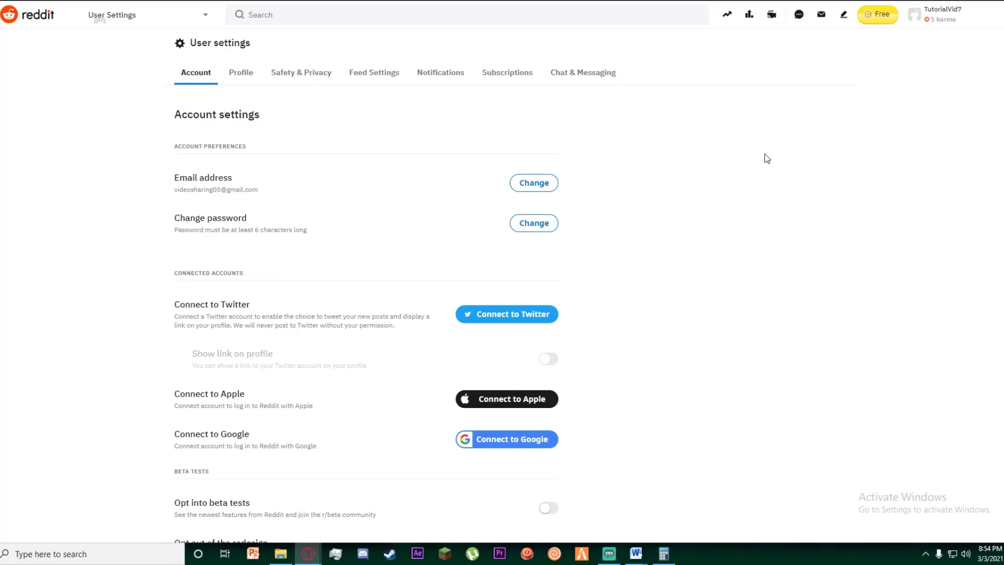